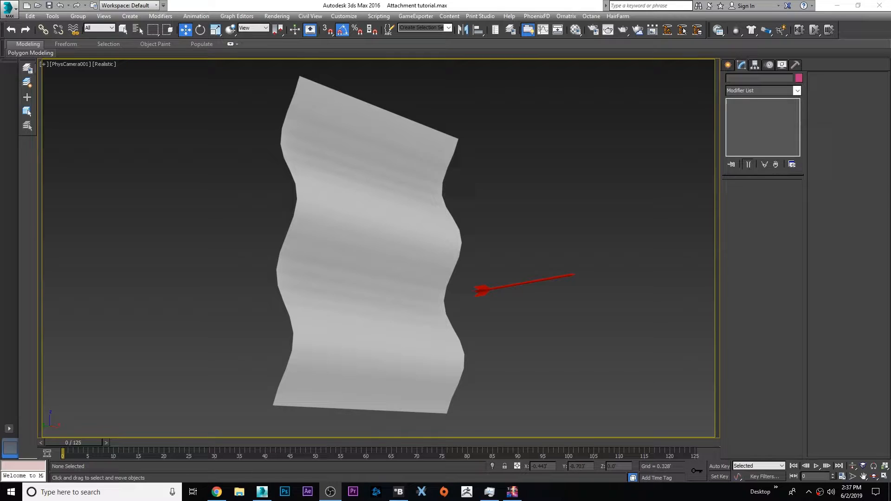
{"action": "mouse_move", "coordinate": [73, 452]}
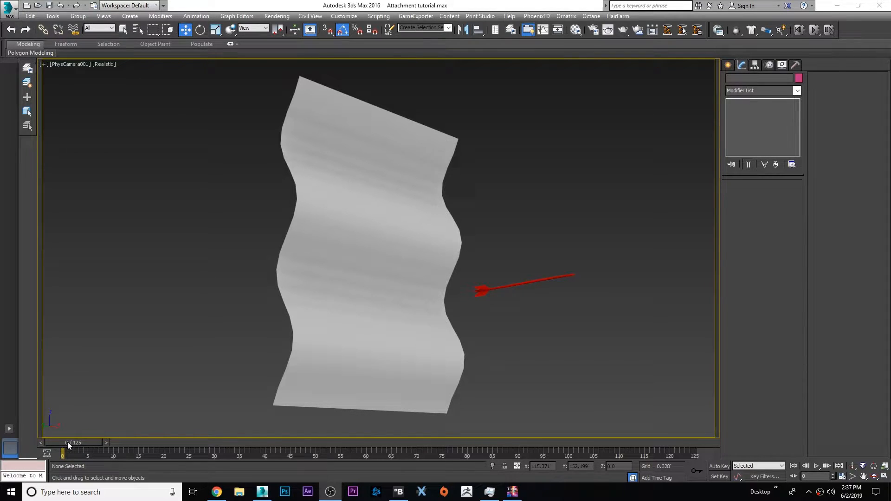
Scrub the timeline to frame 108 to preview darts sticking into the wave plane.
{"action": "left_click", "coordinate": [341, 254]}
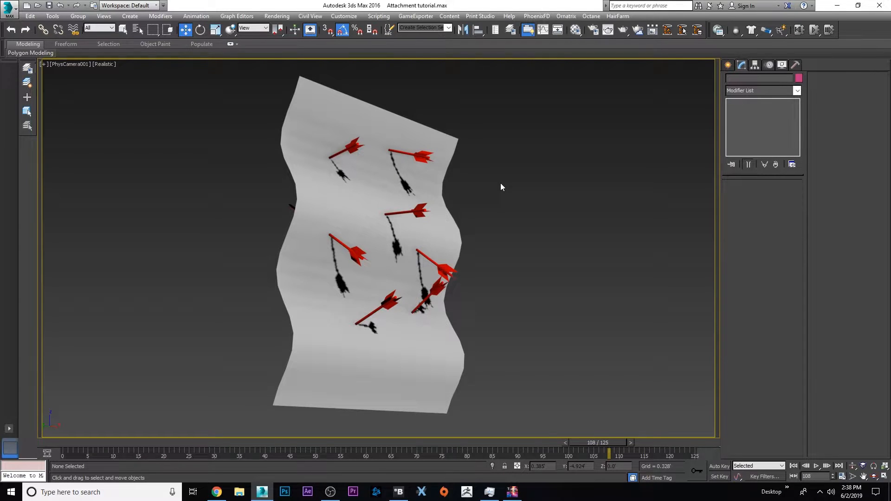
{"action": "mouse_move", "coordinate": [528, 207]}
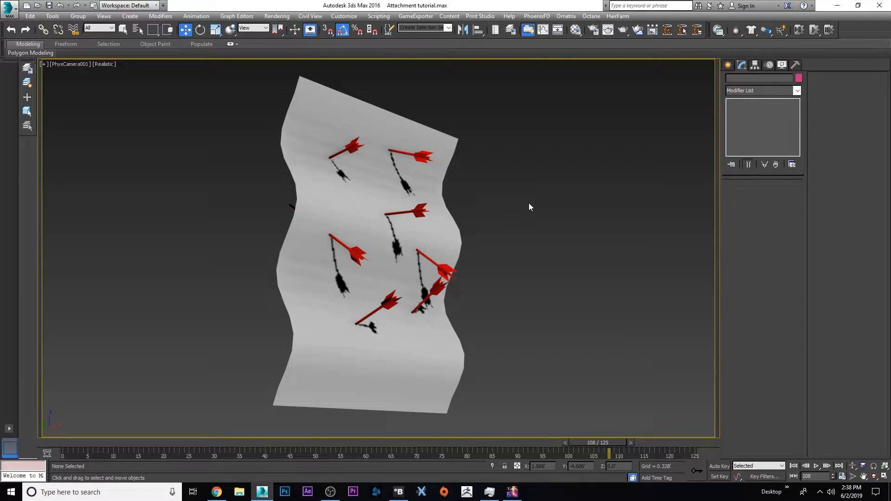
{"action": "mouse_move", "coordinate": [477, 132]}
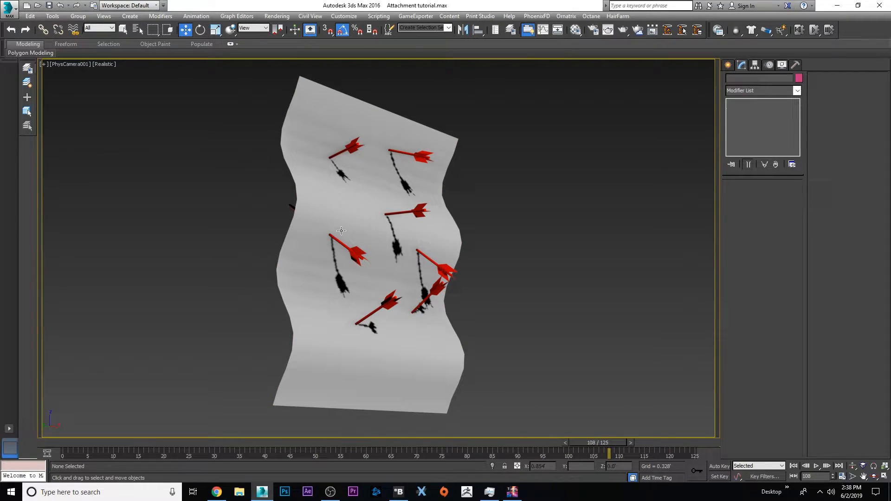
Load the setup scene with only Plane001 and one red arrow in Perspective view.
{"action": "left_click", "coordinate": [816, 465]}
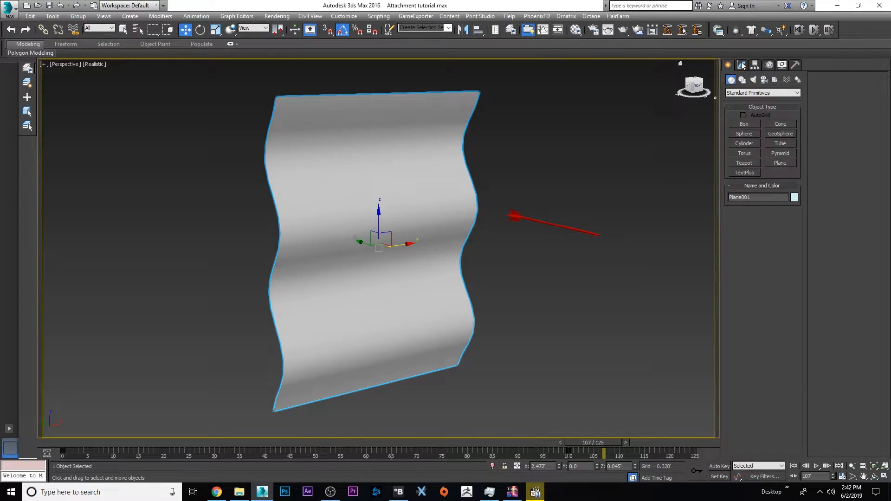
Use the plane's right-click quad menu to pick the Move tool.
{"action": "right_click", "coordinate": [741, 109]}
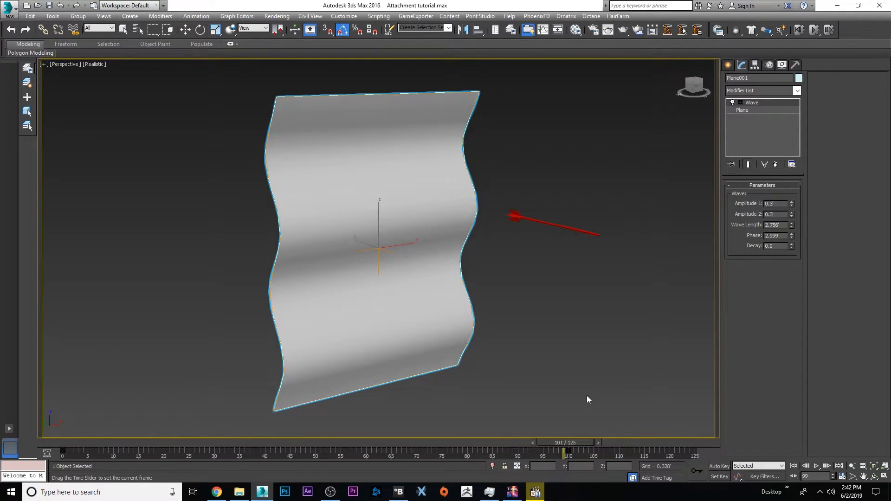
{"action": "right_click", "coordinate": [378, 245]}
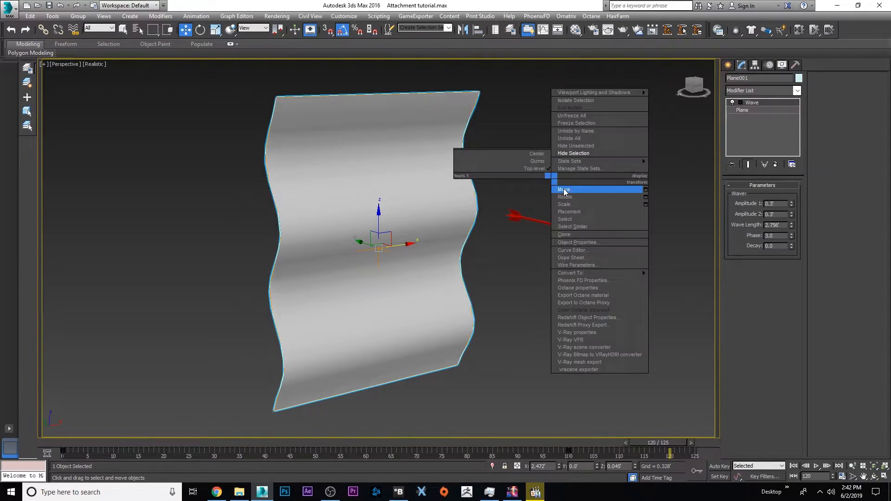
{"action": "left_click", "coordinate": [549, 175]}
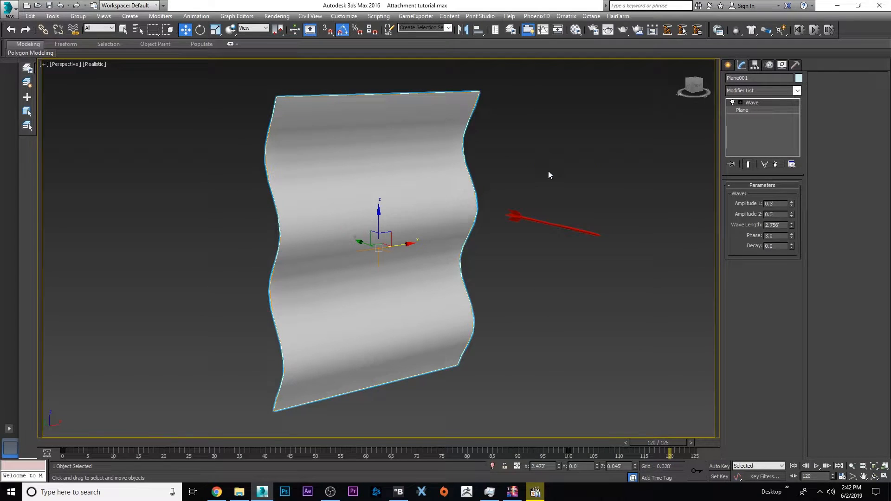
{"action": "mouse_move", "coordinate": [490, 233]}
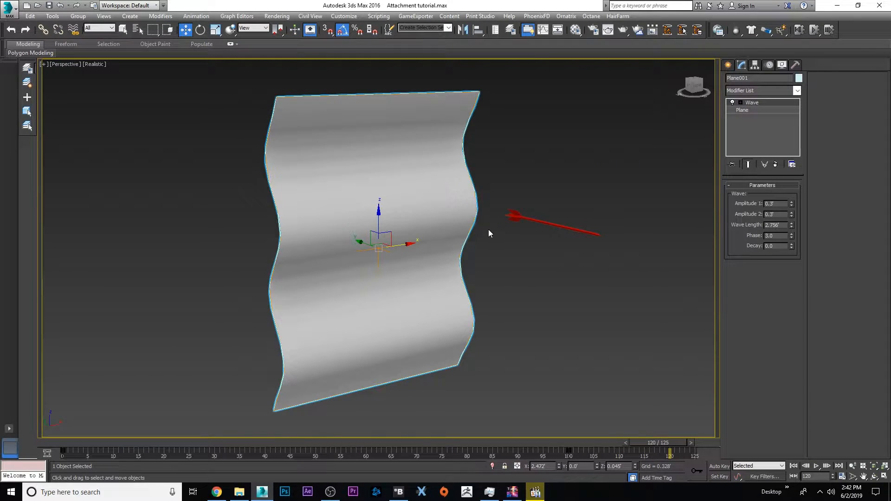
{"action": "mouse_move", "coordinate": [601, 382]}
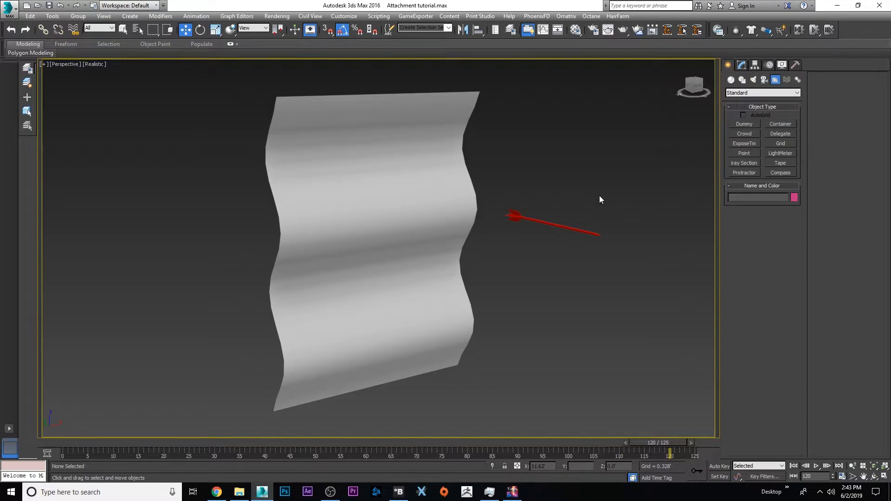
{"action": "mouse_move", "coordinate": [529, 203]}
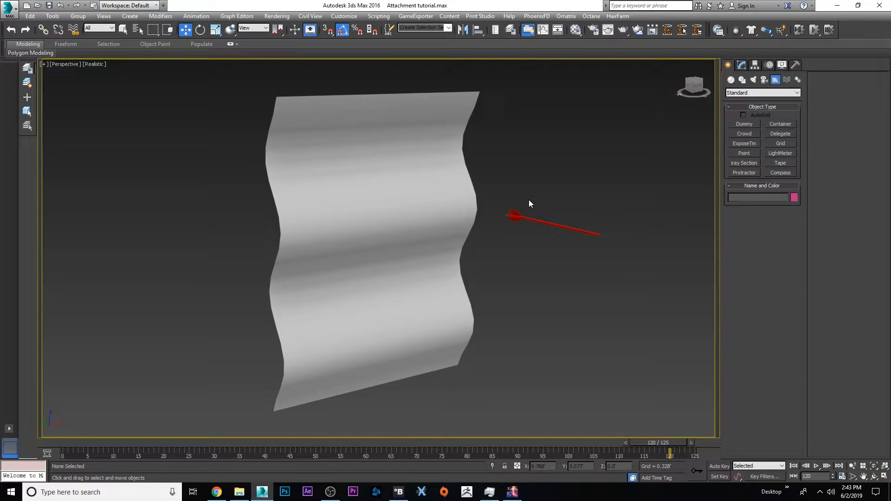
{"action": "mouse_move", "coordinate": [586, 53]}
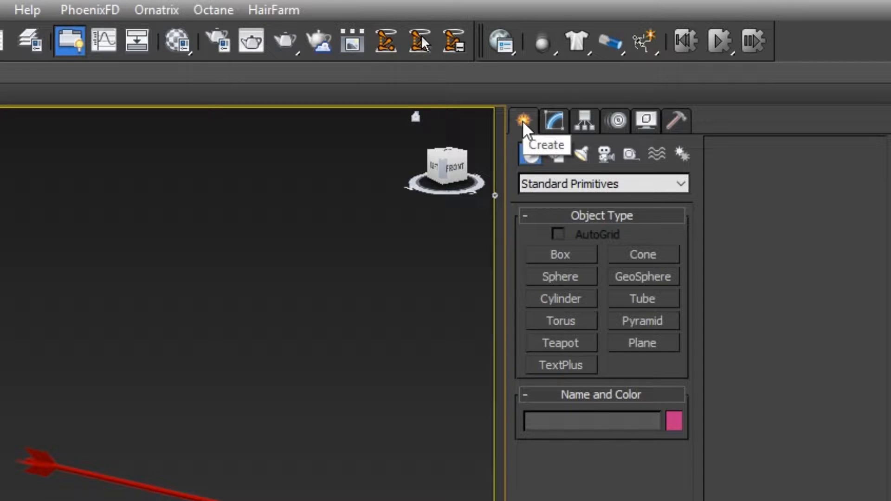
{"action": "mouse_move", "coordinate": [630, 154]}
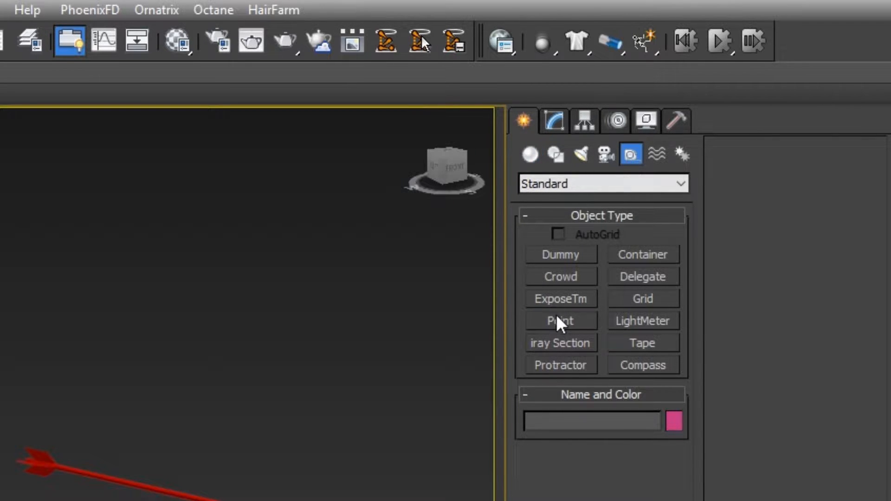
Create Point001 at the arrow's tip and show its Modify panel parameters.
{"action": "left_click", "coordinate": [560, 321]}
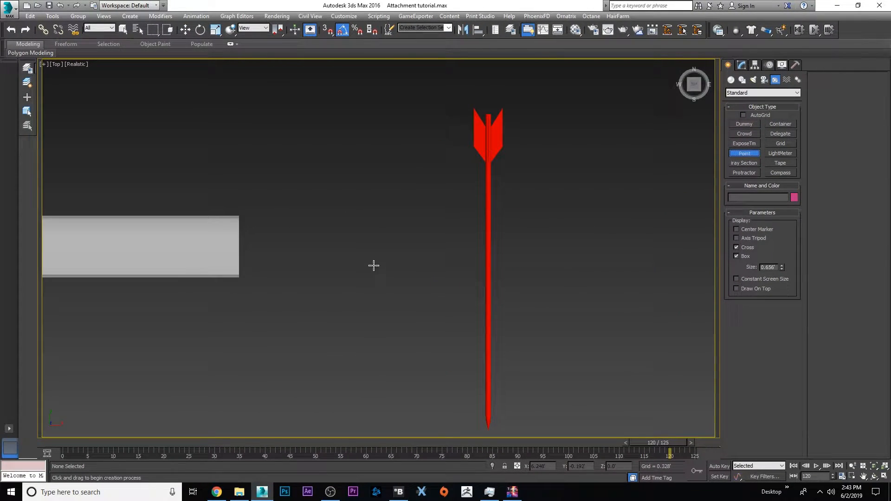
{"action": "left_click", "coordinate": [386, 259]}
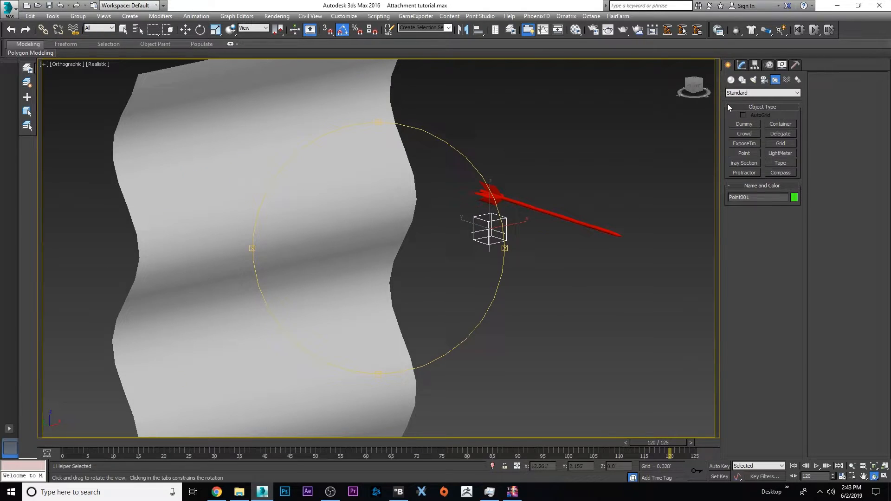
{"action": "left_click", "coordinate": [741, 64]}
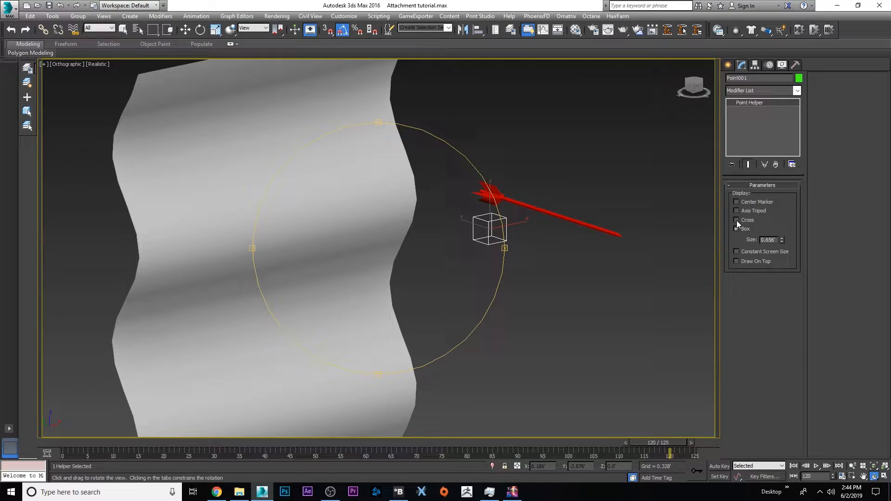
{"action": "left_click", "coordinate": [737, 220]}
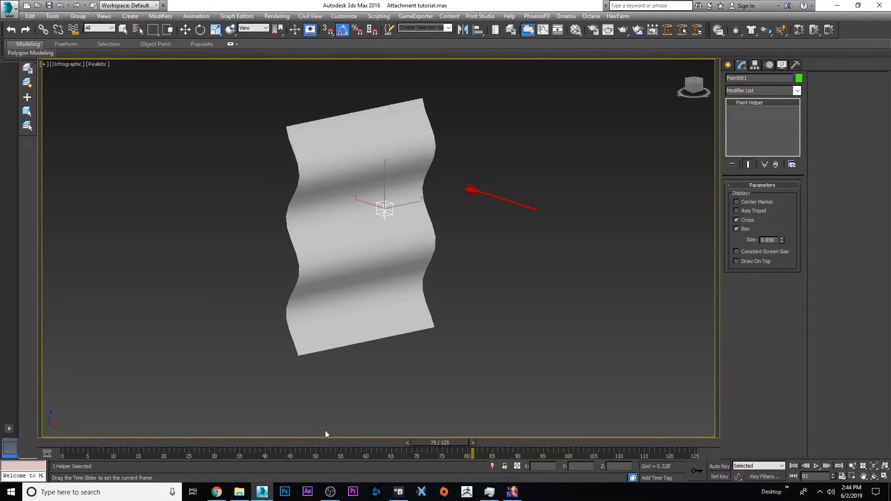
{"action": "left_click", "coordinate": [364, 227]}
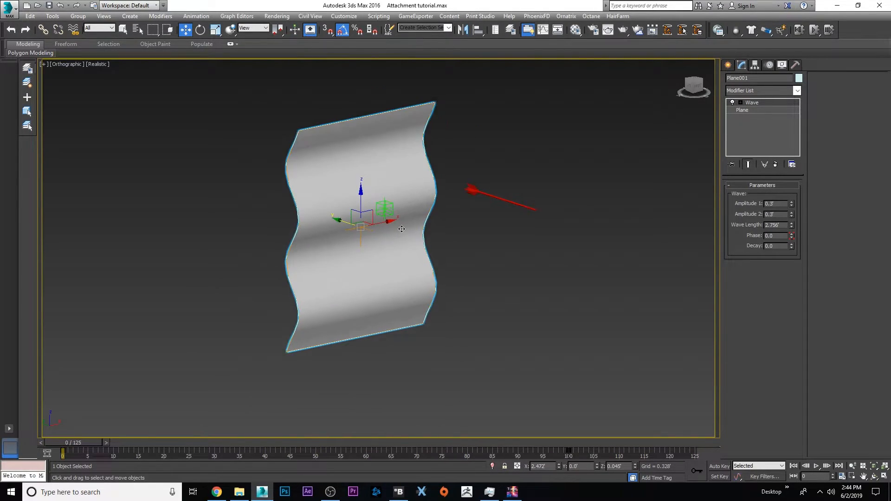
{"action": "scroll", "scroll_direction": "up", "scroll_amount": 3}
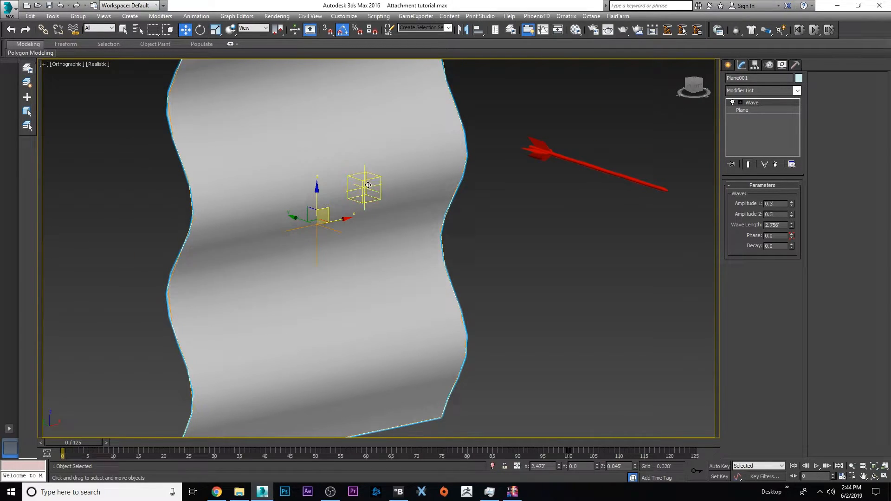
{"action": "left_click", "coordinate": [364, 187]}
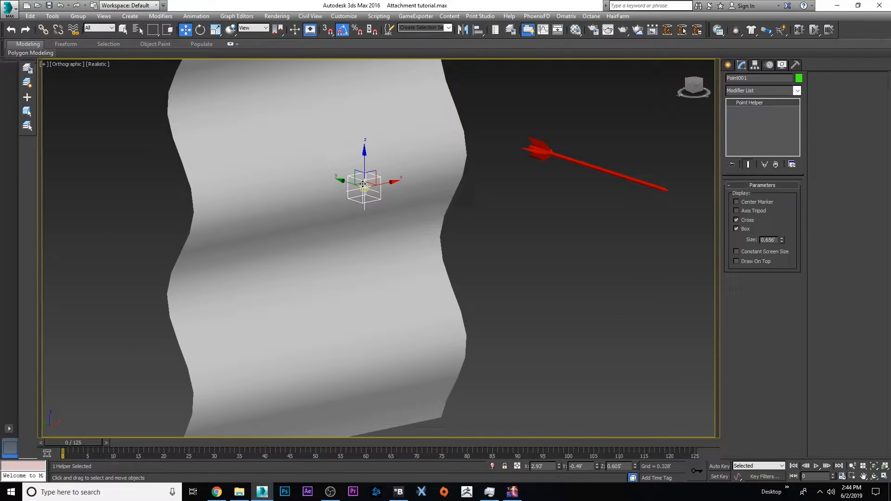
{"action": "left_click", "coordinate": [316, 158]}
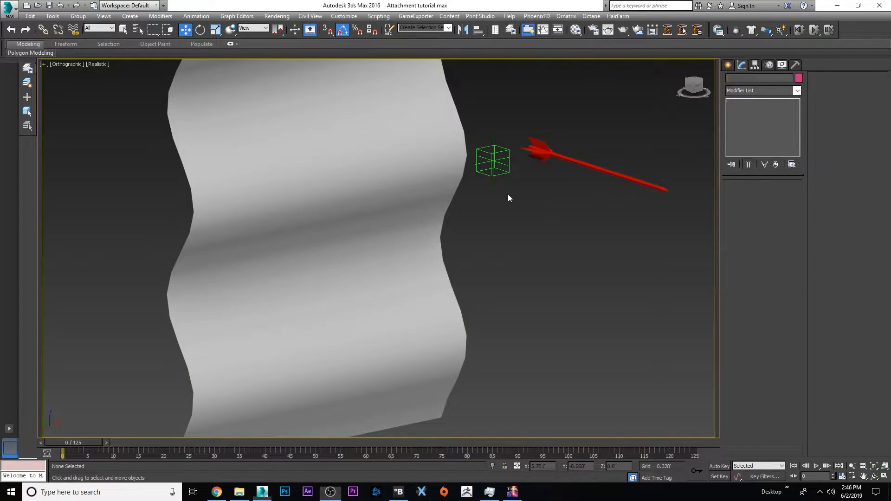
Select Point001 beside the arrow and toggle the edged-faces display with F4.
{"action": "left_click", "coordinate": [493, 161]}
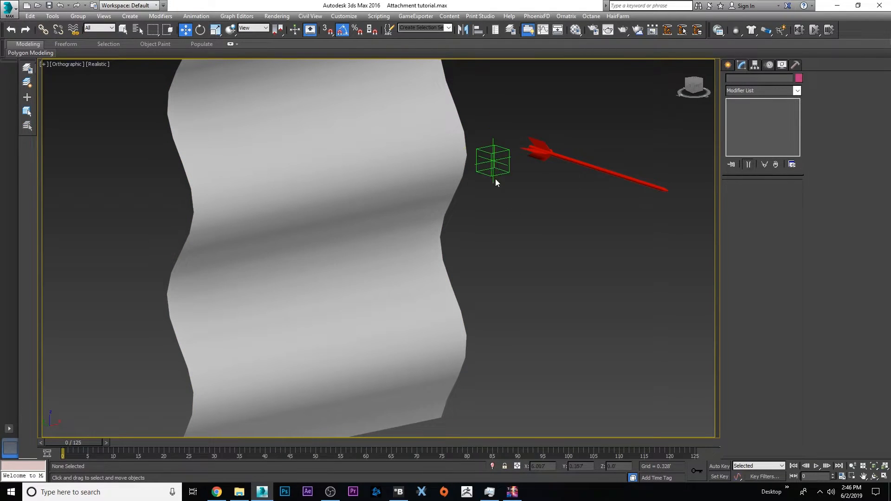
{"action": "left_click", "coordinate": [493, 158]}
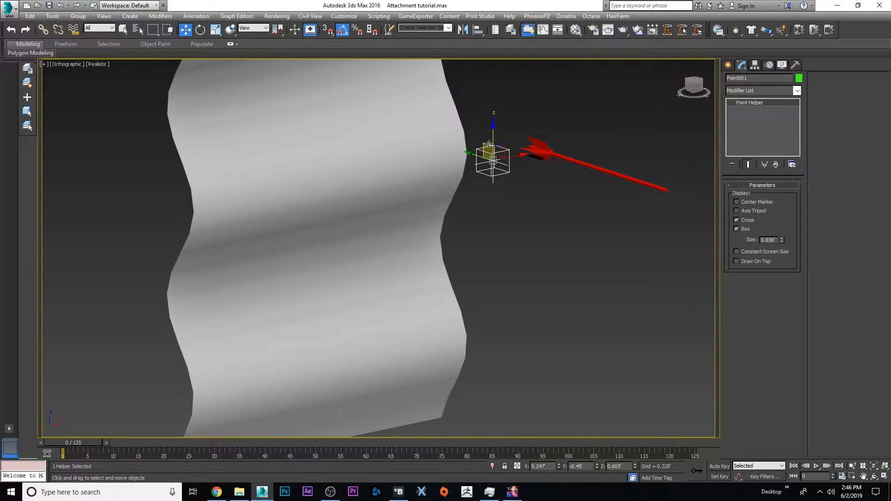
{"action": "key", "text": "F4"}
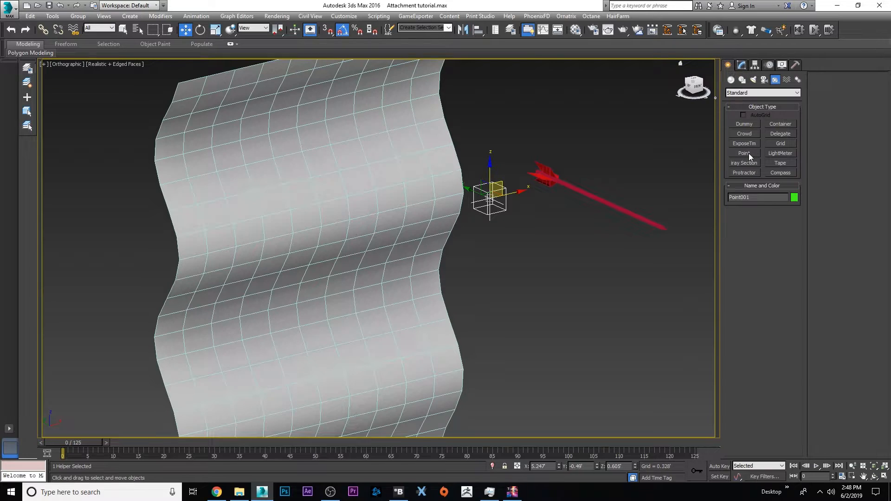
{"action": "mouse_move", "coordinate": [533, 180]}
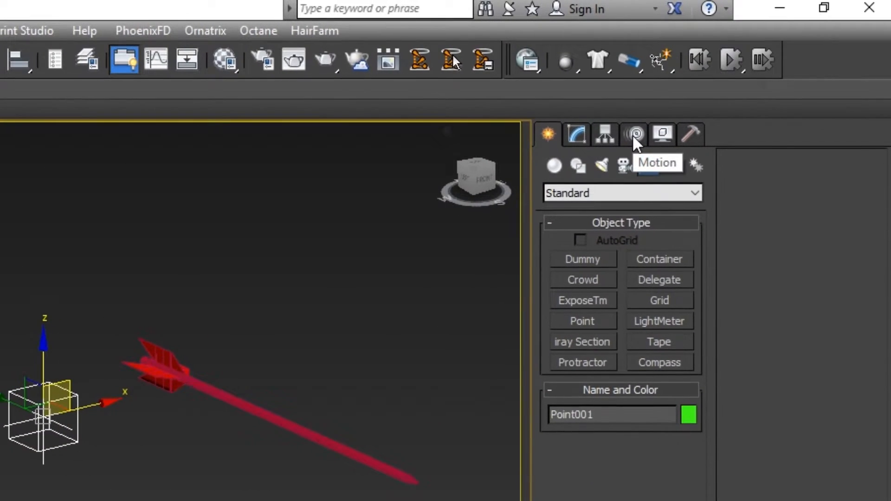
In the Motion panel, highlight Point001's Position track for controller assignment.
{"action": "left_click", "coordinate": [633, 135]}
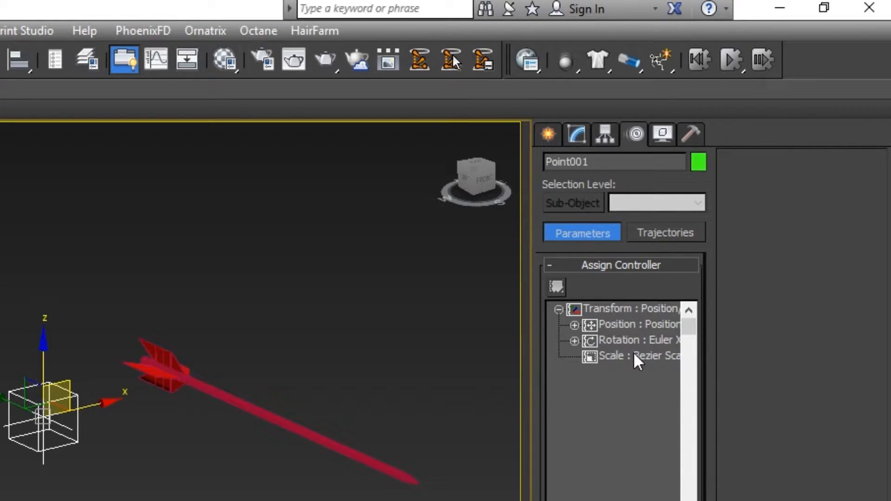
{"action": "mouse_move", "coordinate": [656, 324]}
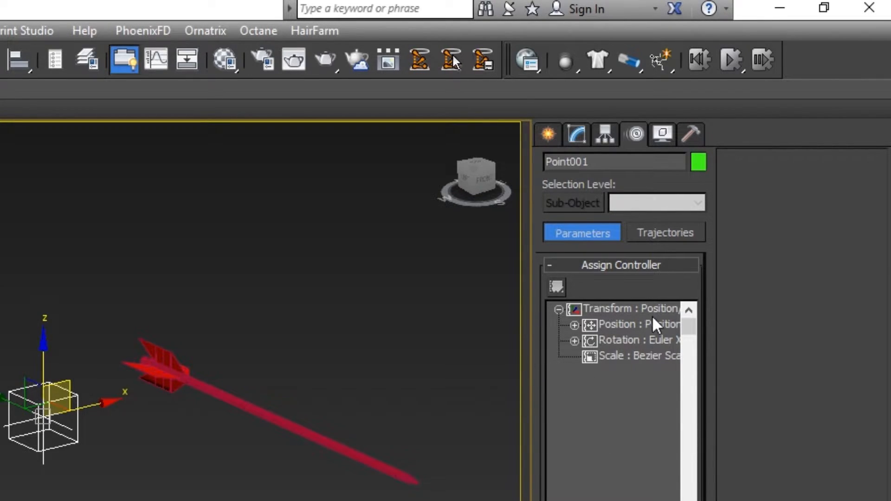
{"action": "mouse_move", "coordinate": [618, 364]}
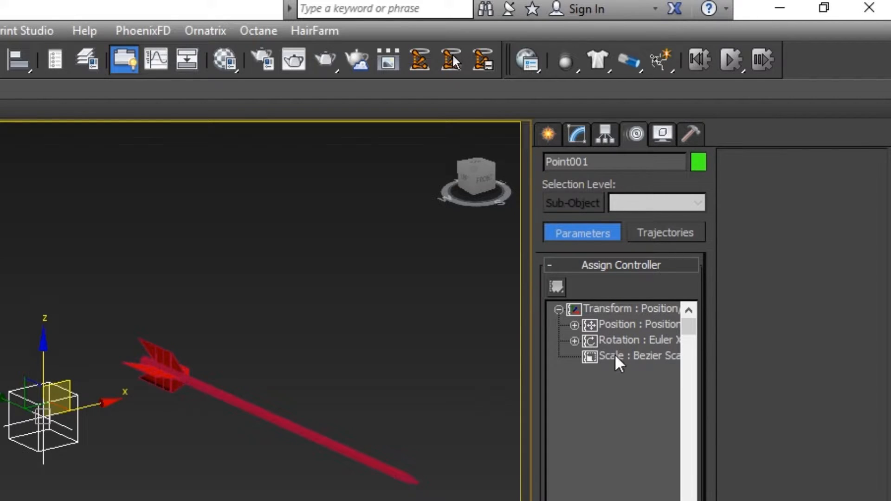
{"action": "mouse_move", "coordinate": [619, 332]}
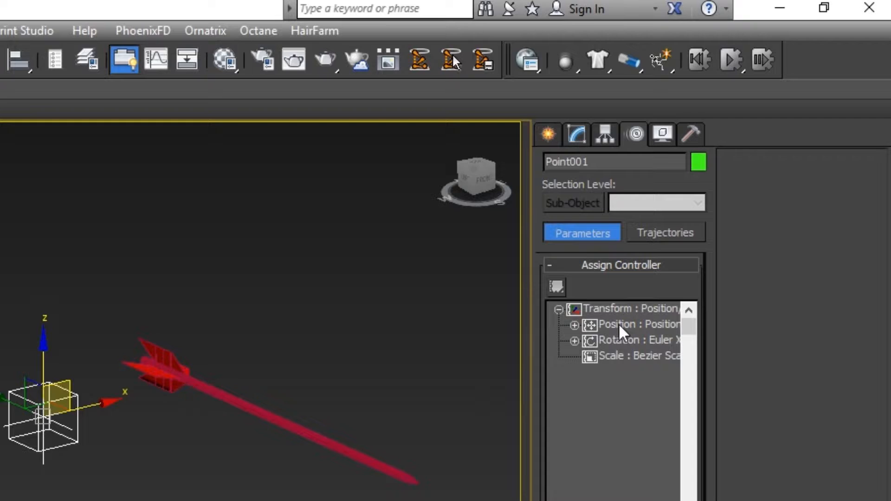
{"action": "left_click", "coordinate": [636, 325]}
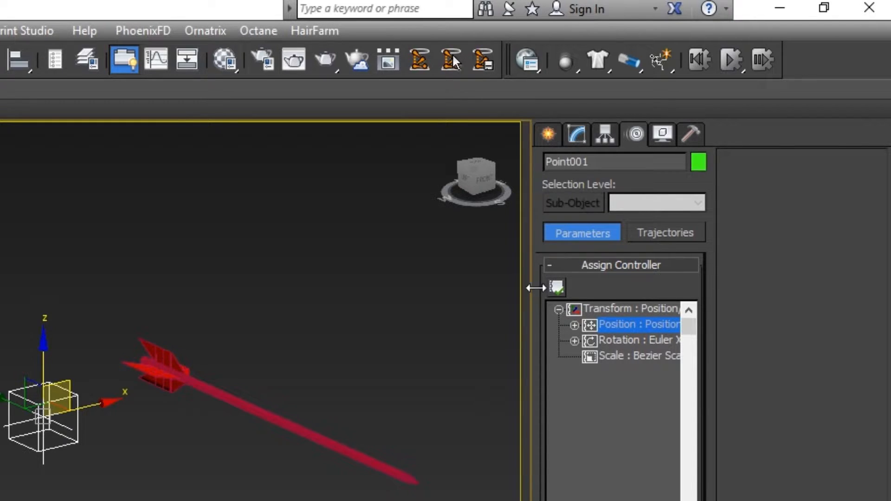
{"action": "mouse_move", "coordinate": [557, 287]}
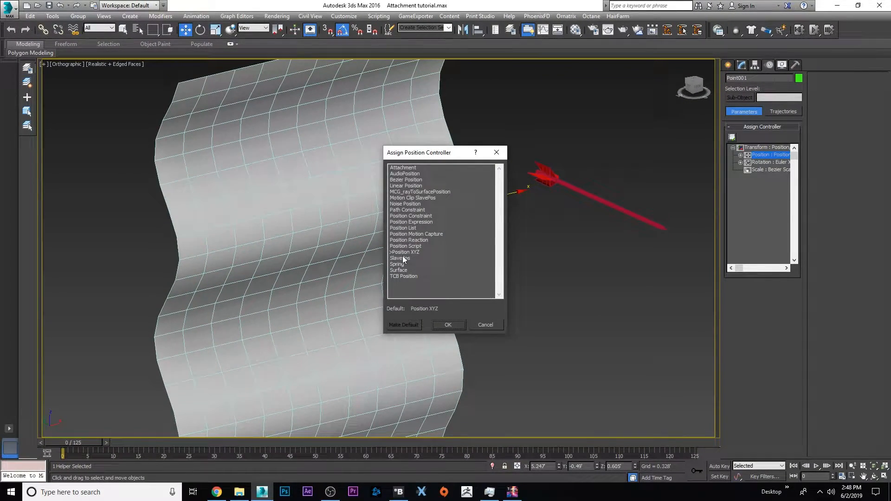
{"action": "mouse_move", "coordinate": [405, 167]}
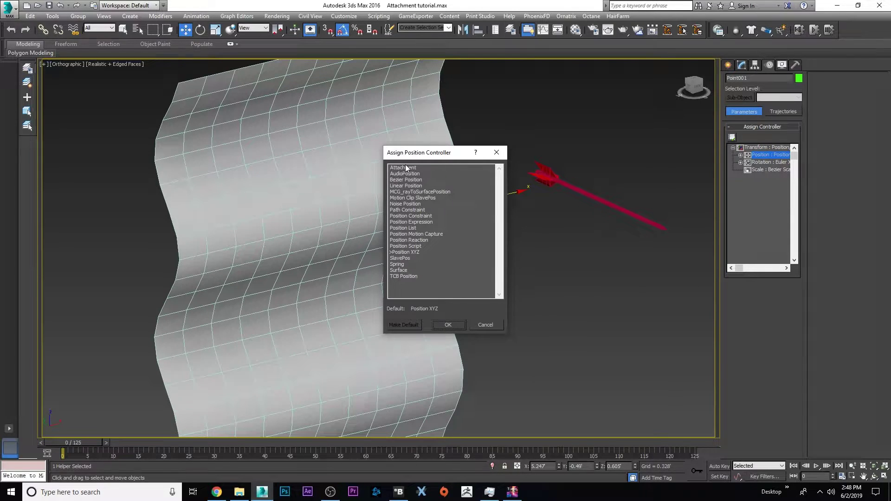
Assign an Attachment position controller to Point001.
{"action": "left_click", "coordinate": [403, 167]}
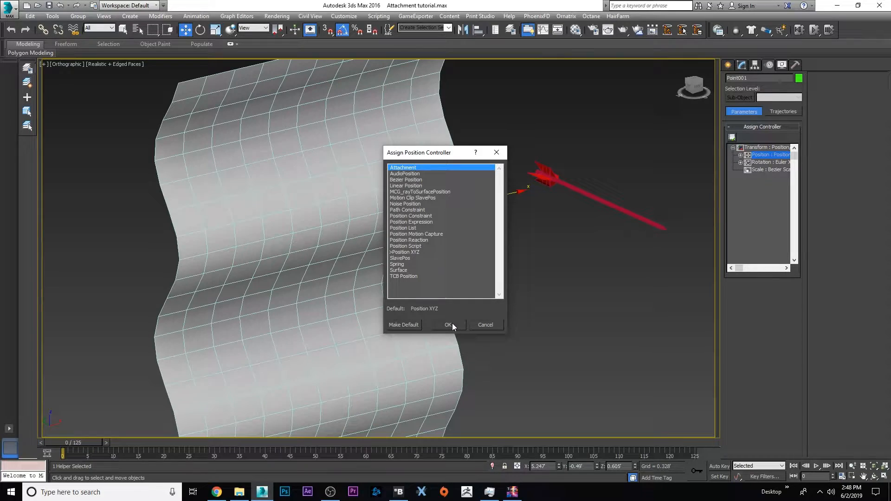
{"action": "left_click", "coordinate": [448, 324]}
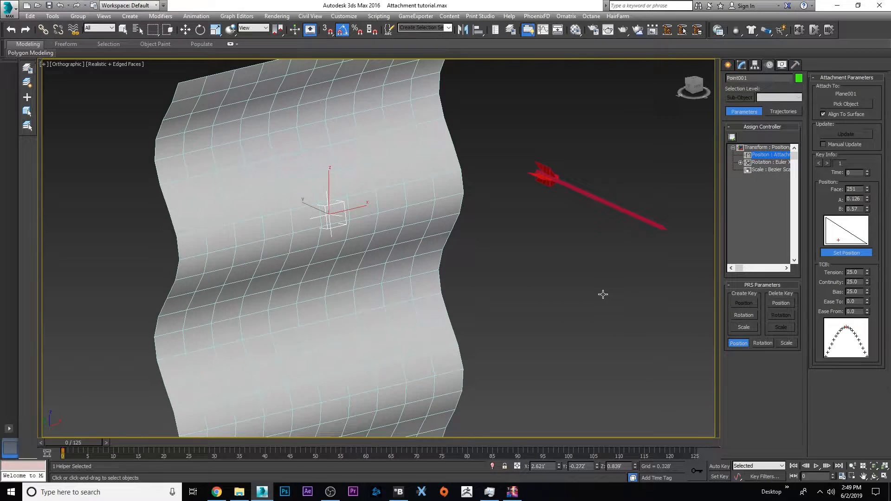
Deselect Point001 after attaching it to Plane001's surface.
{"action": "left_click", "coordinate": [590, 237]}
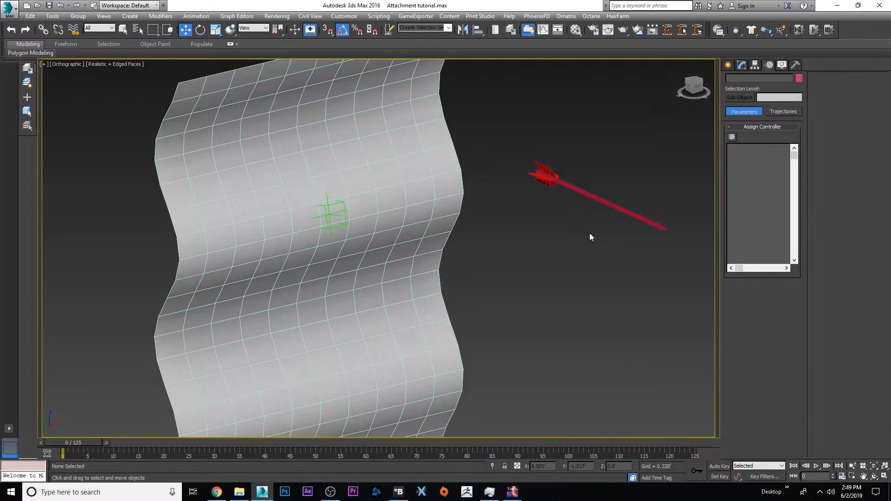
Select the red arrow, Line002, in the viewport.
{"action": "left_click", "coordinate": [545, 176]}
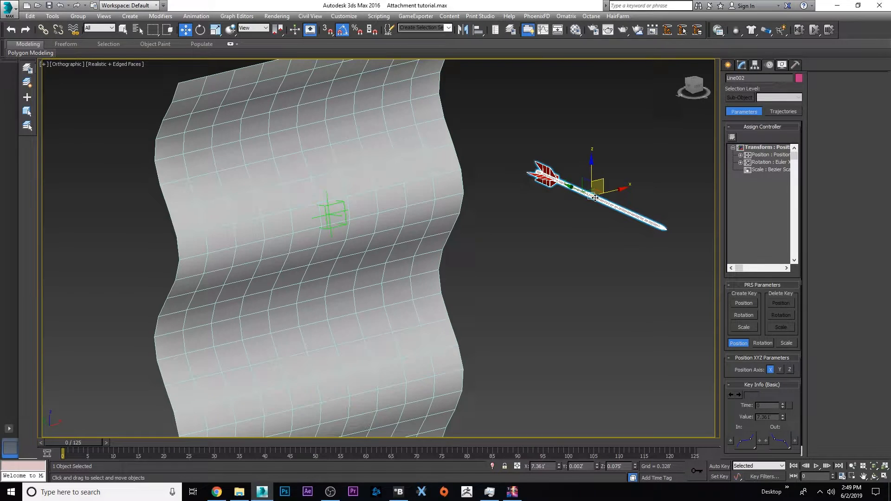
{"action": "left_click", "coordinate": [494, 237]}
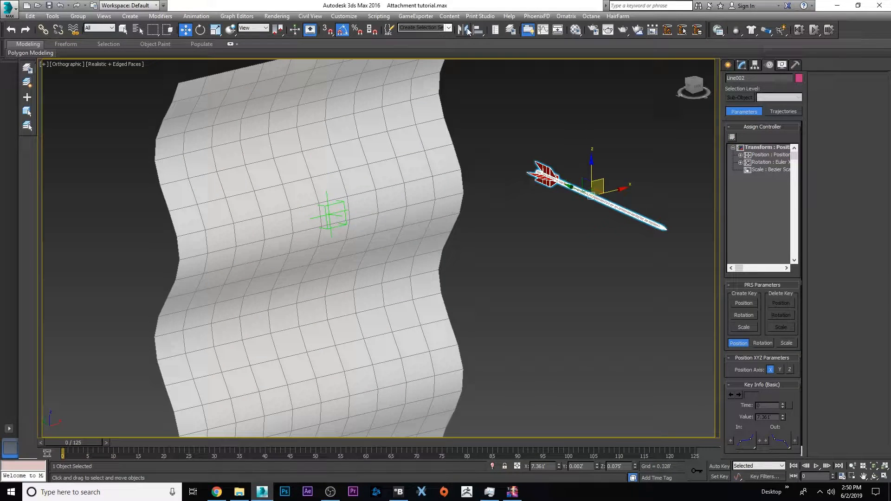
{"action": "mouse_move", "coordinate": [477, 30]}
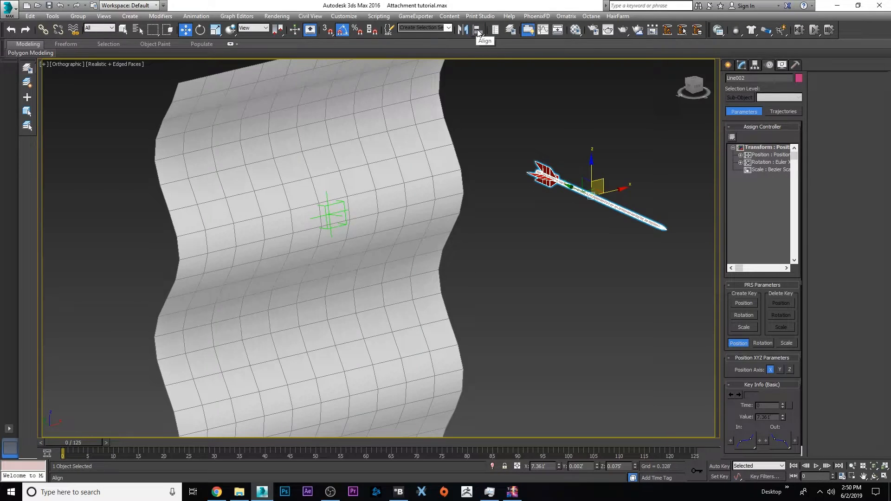
Align Line002 to Point001 by pivot point on X, Y and Z positions.
{"action": "left_click", "coordinate": [477, 29]}
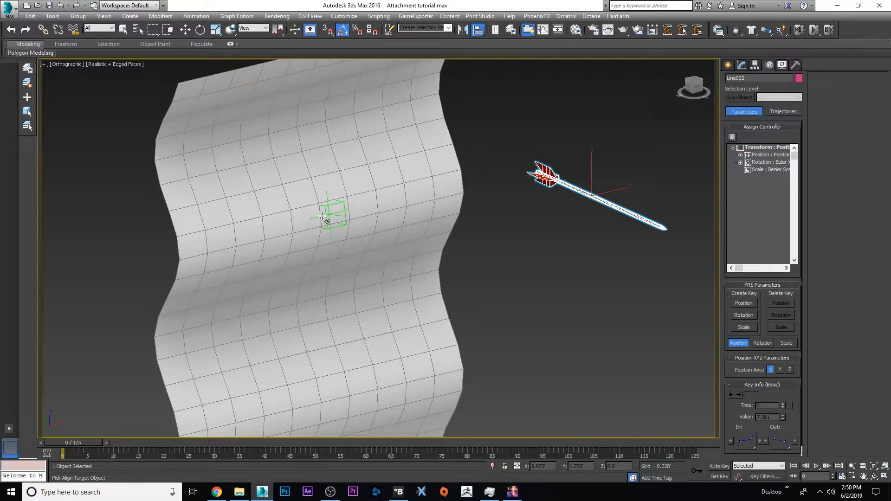
{"action": "left_click", "coordinate": [332, 219]}
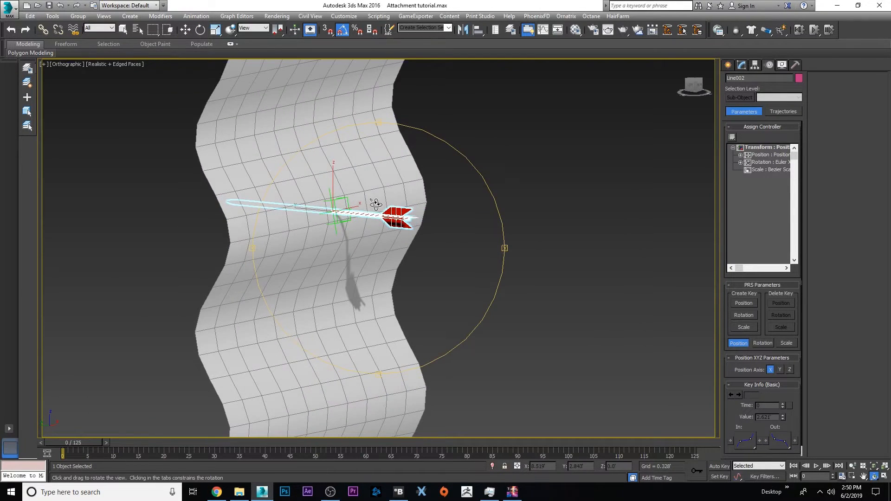
{"action": "left_click", "coordinate": [435, 266]}
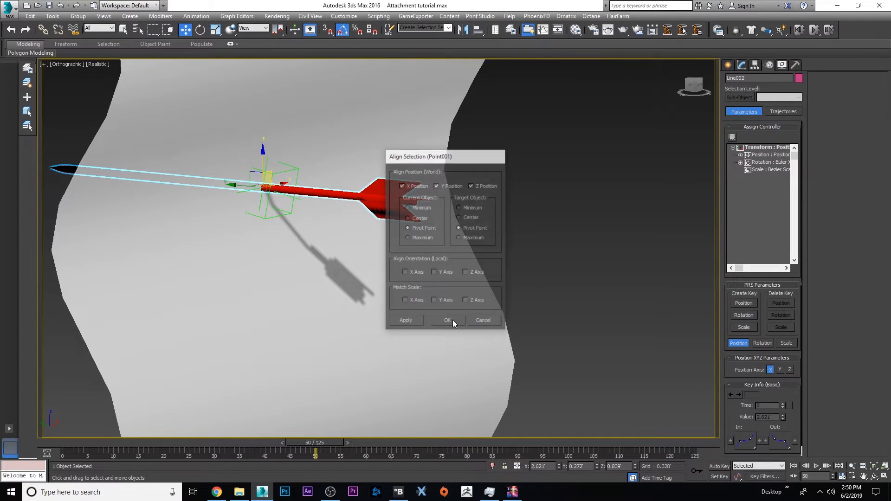
Confirm aligning the arrow to the point helper.
{"action": "left_click", "coordinate": [448, 320]}
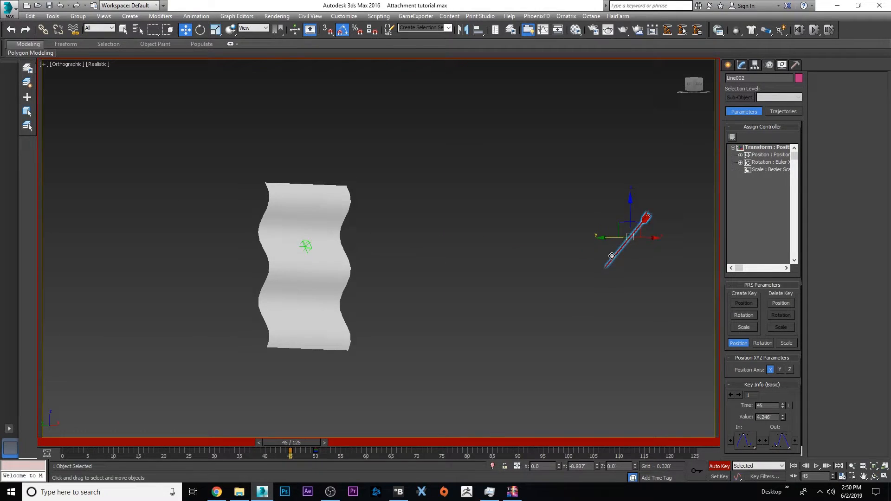
Rotate the arrow 20° on X at frame 45, then check it lands flat at frame 50.
{"action": "left_click", "coordinate": [196, 29]}
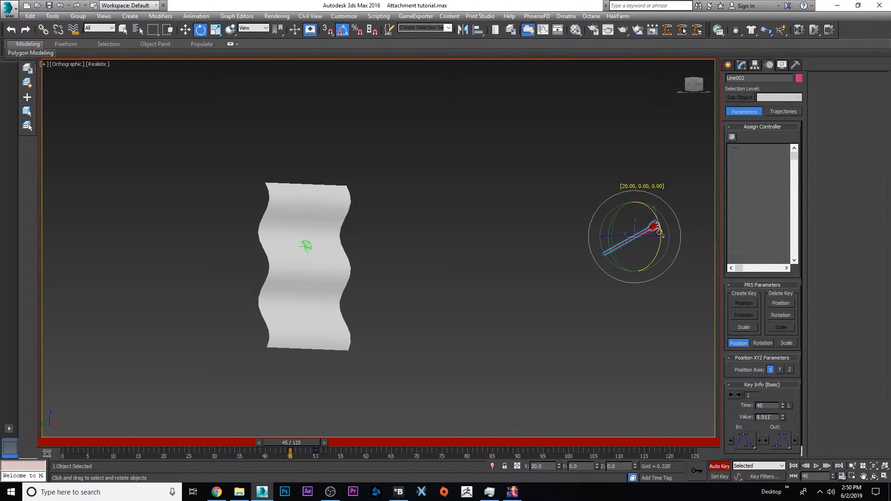
{"action": "left_click", "coordinate": [731, 79]}
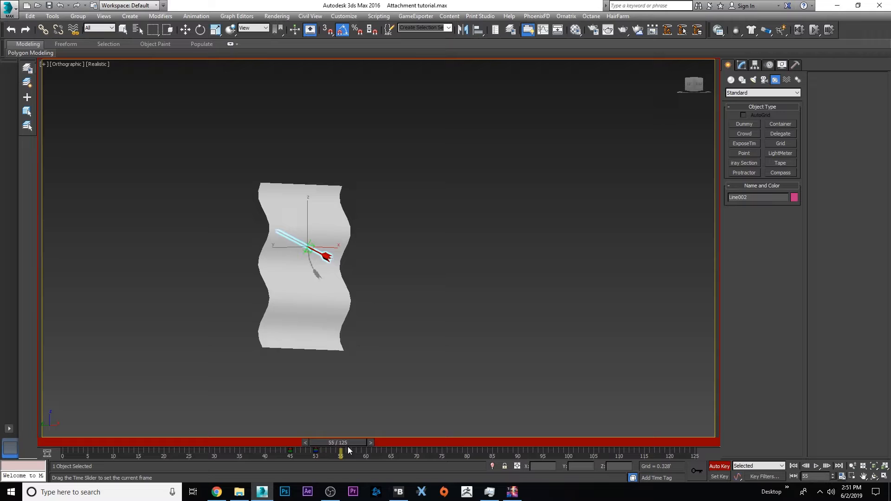
{"action": "left_click", "coordinate": [200, 30]}
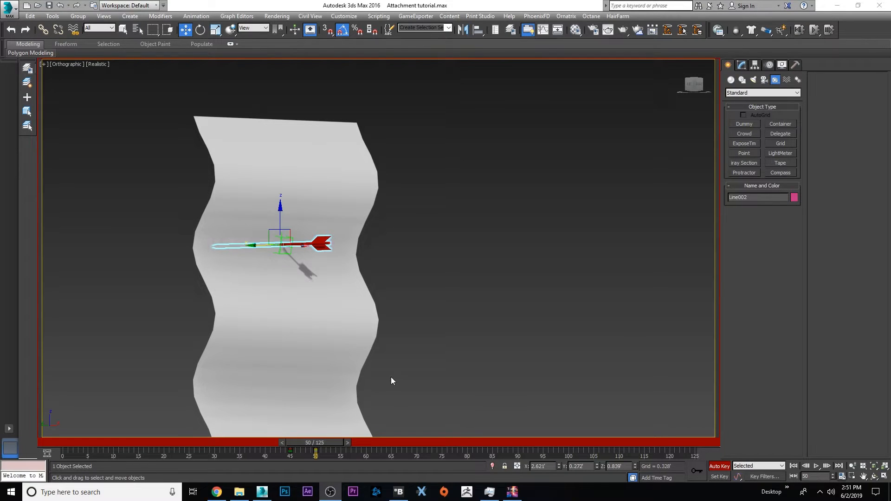
{"action": "mouse_move", "coordinate": [241, 259]}
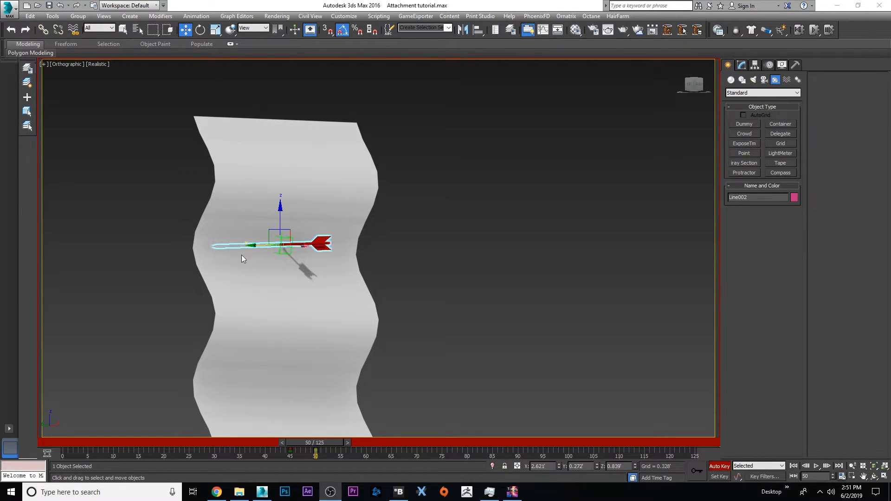
{"action": "left_click", "coordinate": [435, 259]}
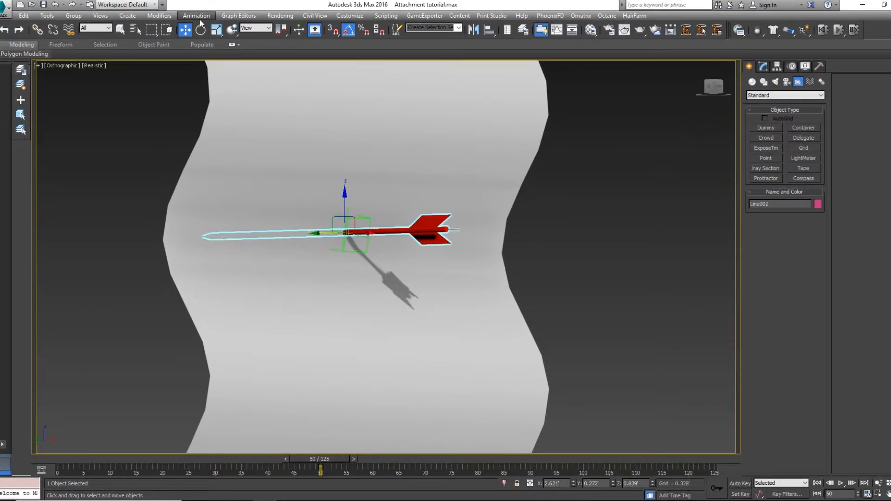
Apply a Link Constraint to the arrow, linking it to Point001 at frame 50.
{"action": "left_click", "coordinate": [196, 16]}
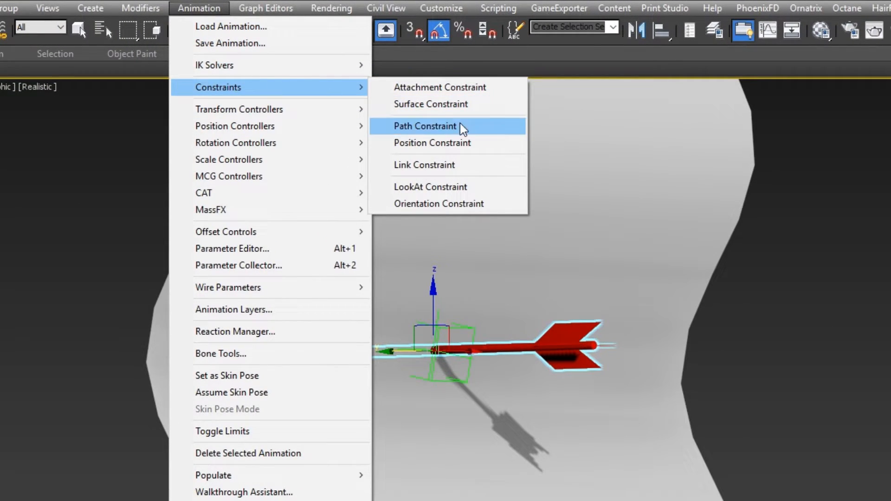
{"action": "left_click", "coordinate": [424, 126]}
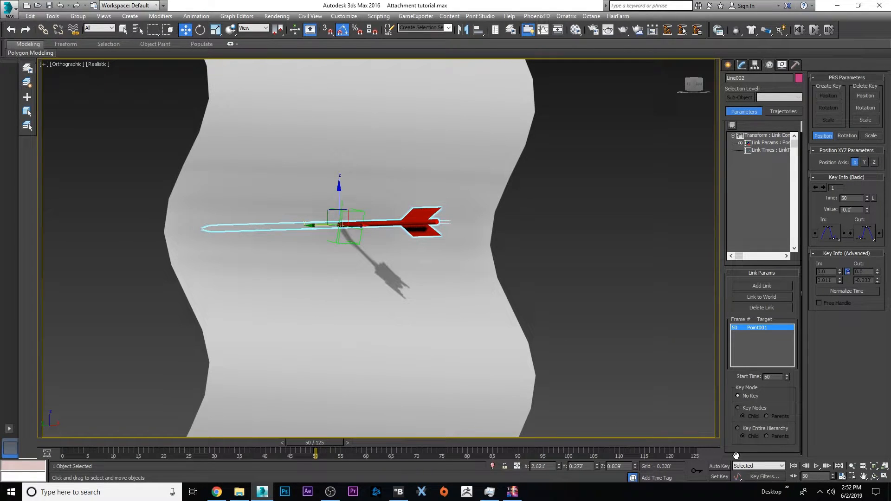
Add a Link to World entry for the arrow at frame 49.
{"action": "left_click", "coordinate": [807, 466]}
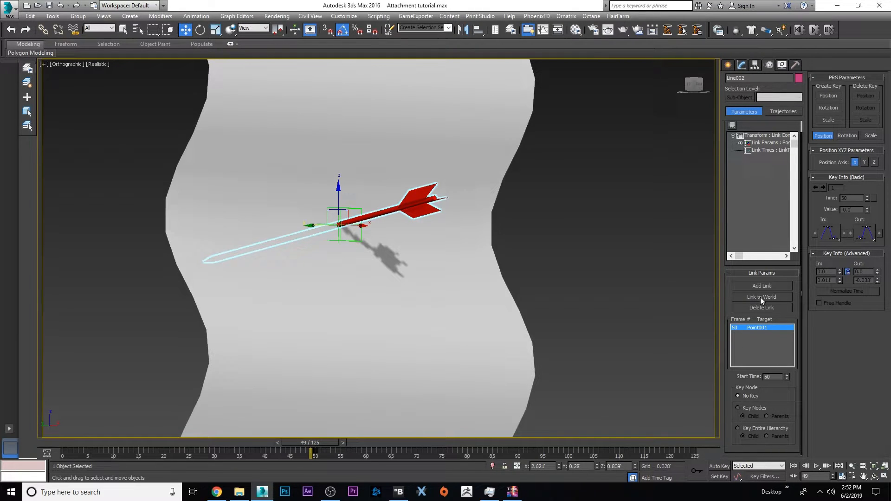
{"action": "left_click", "coordinate": [761, 296]}
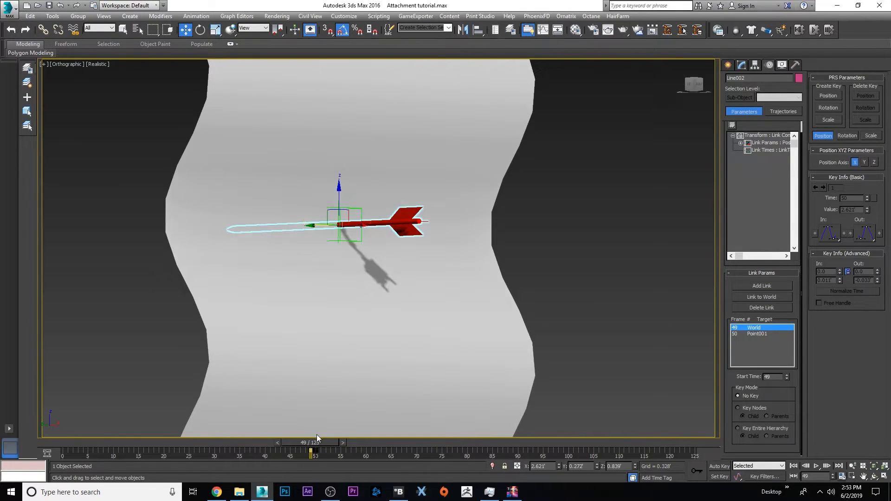
{"action": "left_click", "coordinate": [718, 466]}
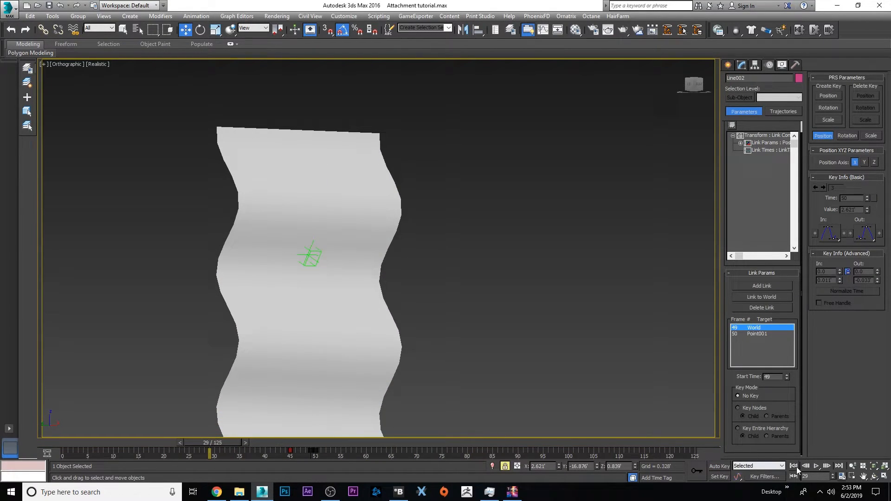
{"action": "left_click", "coordinate": [814, 465]}
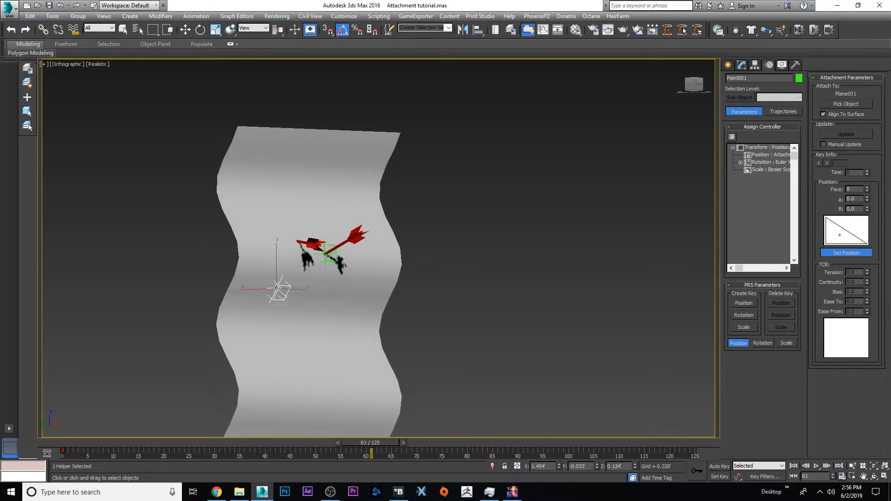
Key Point001's surface position at frame 57 on a new wave spot, declining the animate prompt.
{"action": "left_click", "coordinate": [845, 252]}
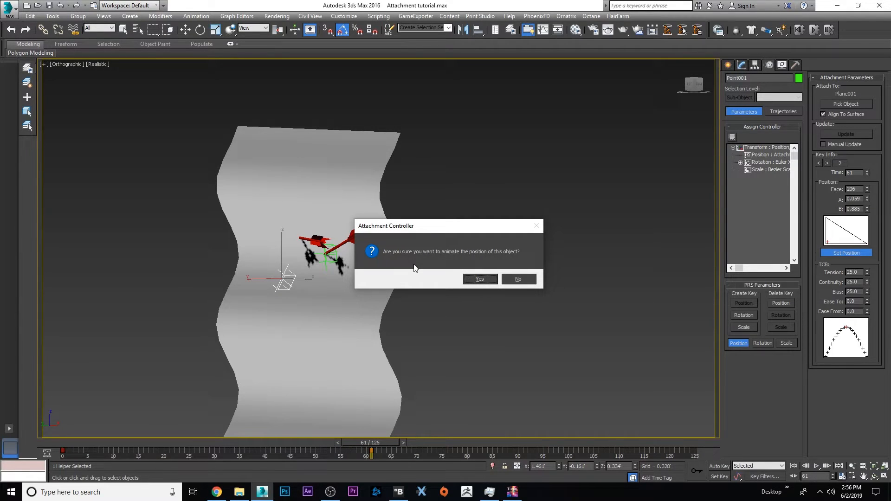
{"action": "mouse_move", "coordinate": [65, 456]}
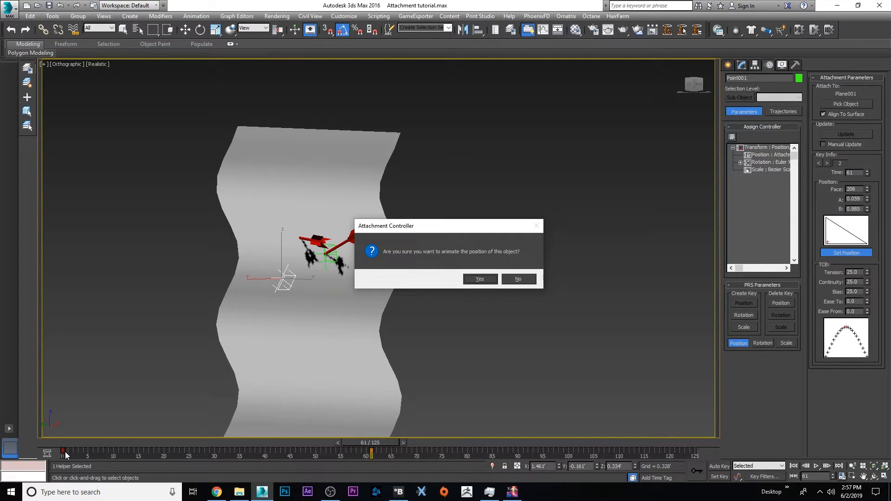
{"action": "mouse_move", "coordinate": [430, 255]}
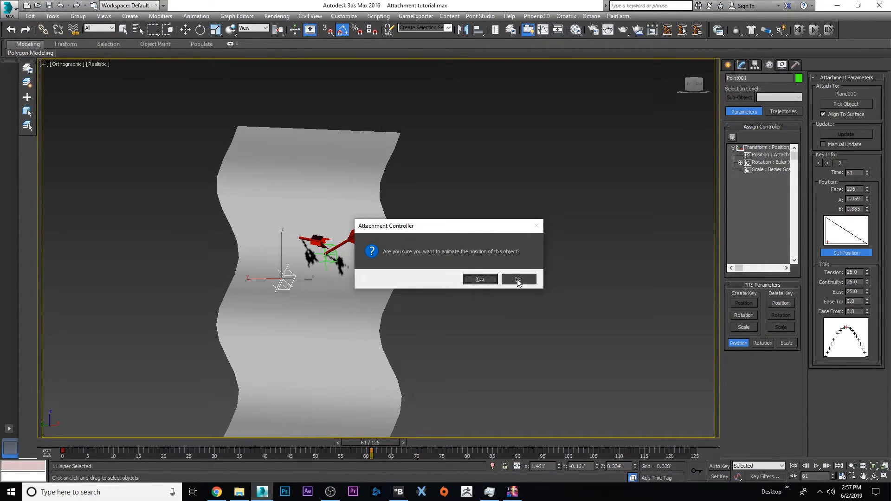
{"action": "left_click", "coordinate": [517, 279]}
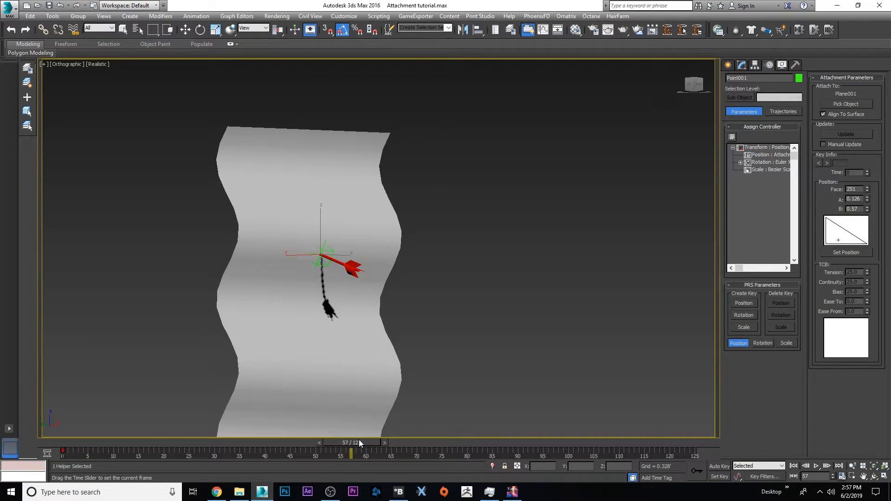
{"action": "left_click", "coordinate": [845, 252]}
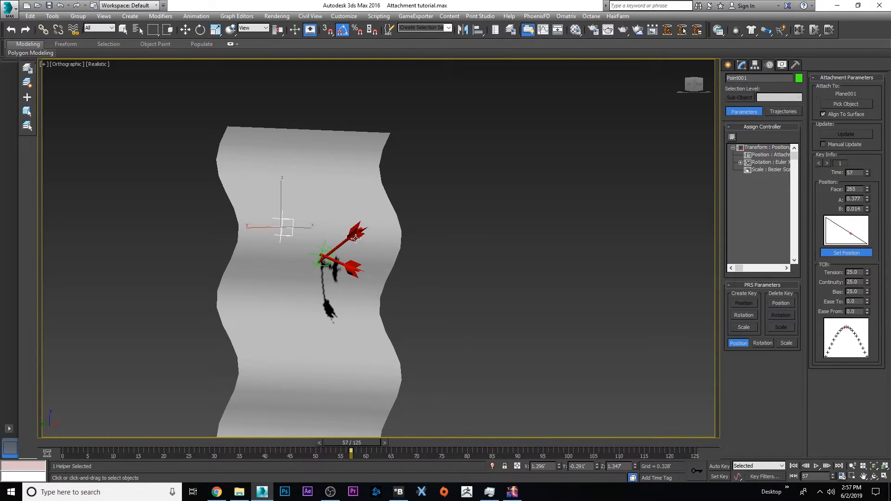
{"action": "right_click", "coordinate": [324, 294]}
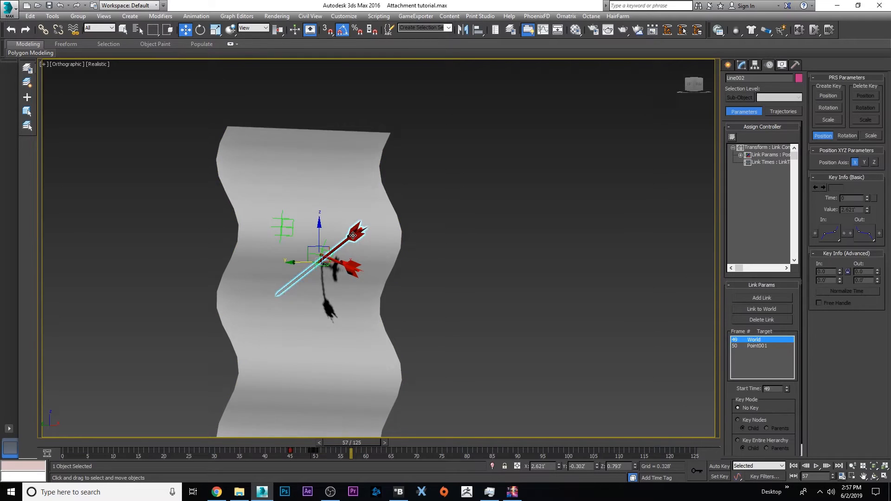
Select arrow Line003, linked to World at frame 49 and Point002 at frame 50.
{"action": "left_click", "coordinate": [464, 29]}
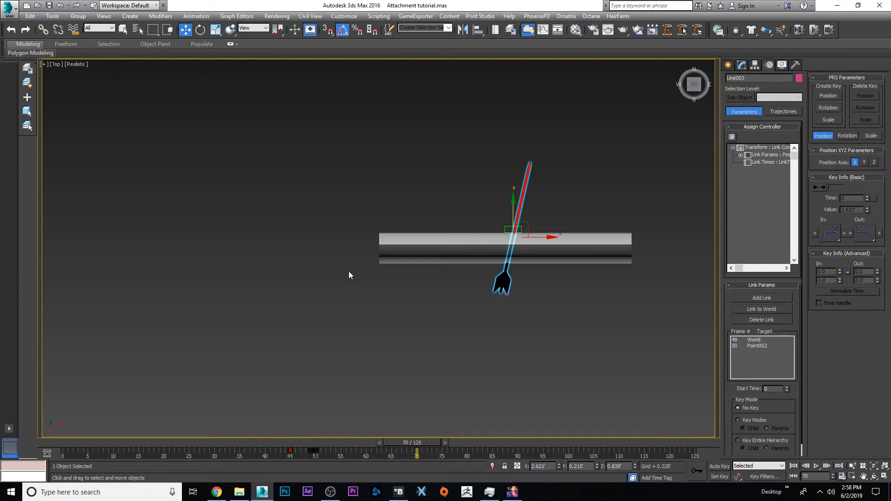
Draw the pink box Box003 over the wave with Standard Primitives > Box.
{"action": "left_click", "coordinate": [730, 79]}
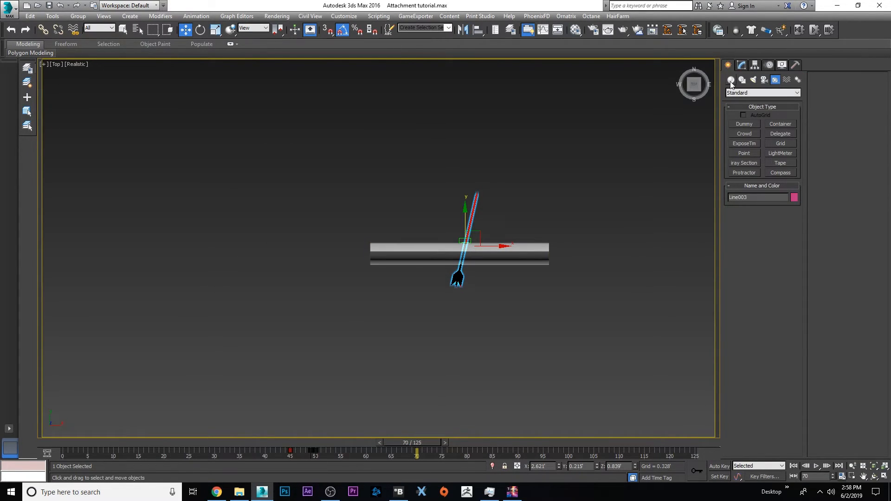
{"action": "left_click", "coordinate": [731, 80]}
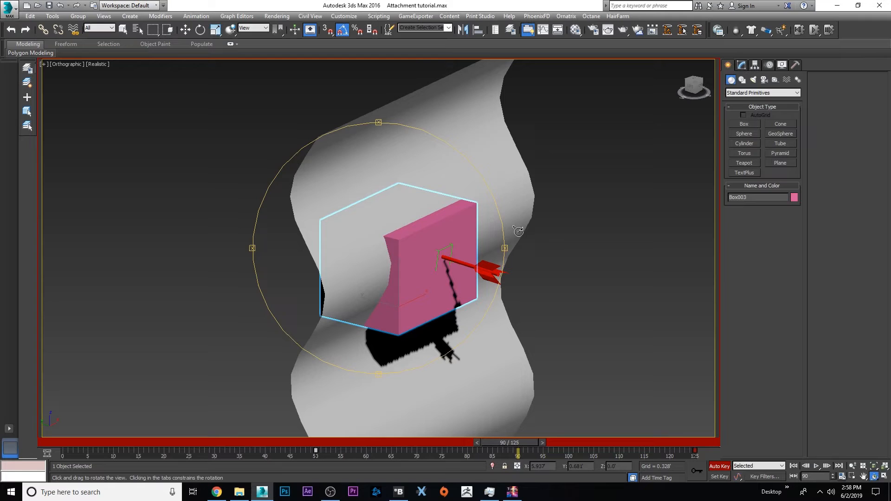
Add a link from Line003 to Box003 at frame 90, then clear the selection.
{"action": "left_click", "coordinate": [532, 273]}
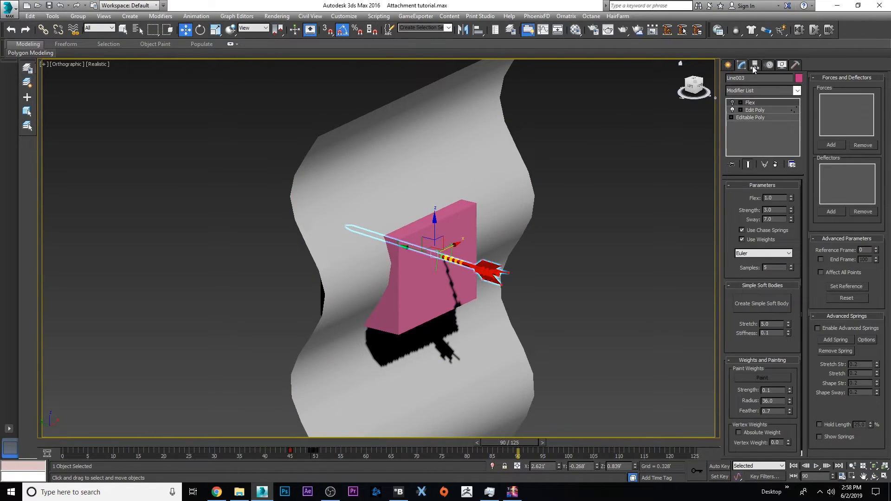
{"action": "left_click", "coordinate": [740, 65]}
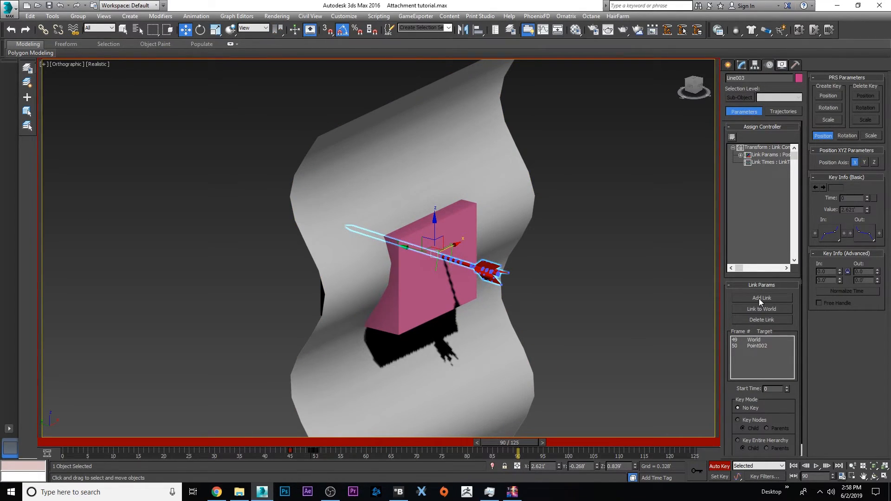
{"action": "left_click", "coordinate": [762, 298]}
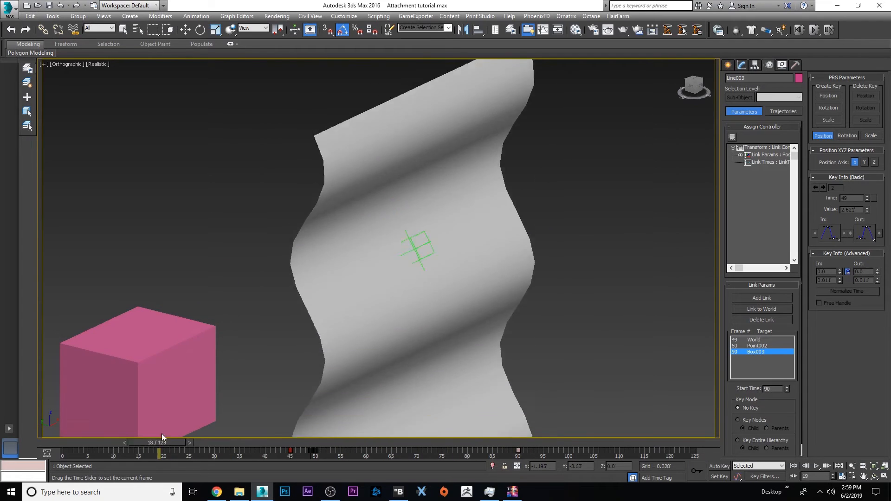
{"action": "left_click", "coordinate": [761, 298]}
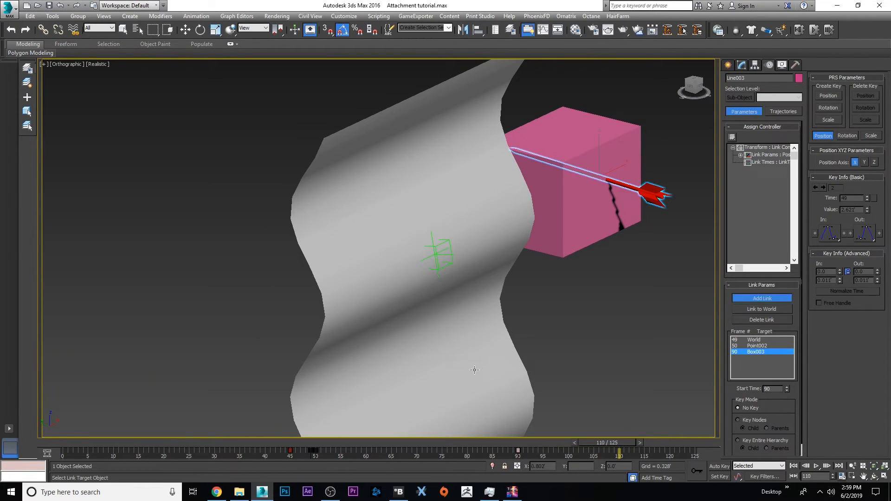
{"action": "left_click", "coordinate": [463, 264]}
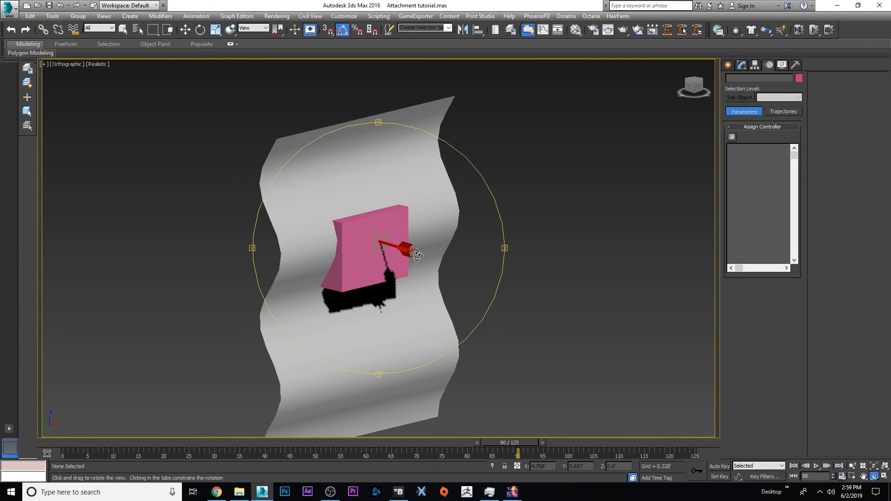
Play the animation through frame 125, triggering a 'No cameras in scene' warning.
{"action": "left_click", "coordinate": [369, 247]}
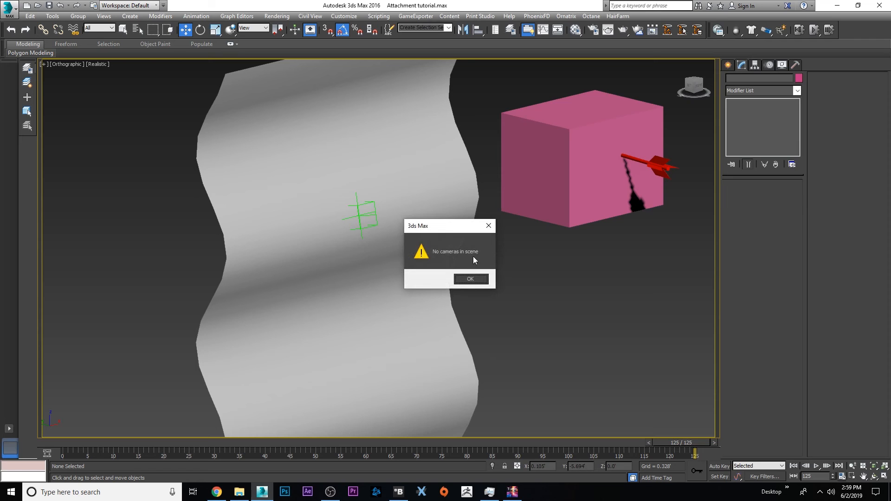
Dismiss the 'No cameras in scene' dialog with OK.
{"action": "left_click", "coordinate": [470, 278]}
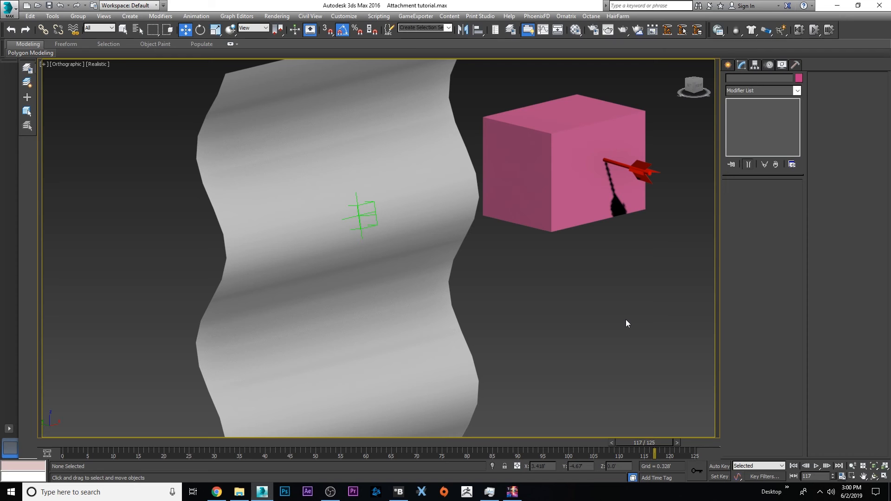
{"action": "mouse_move", "coordinate": [570, 286]}
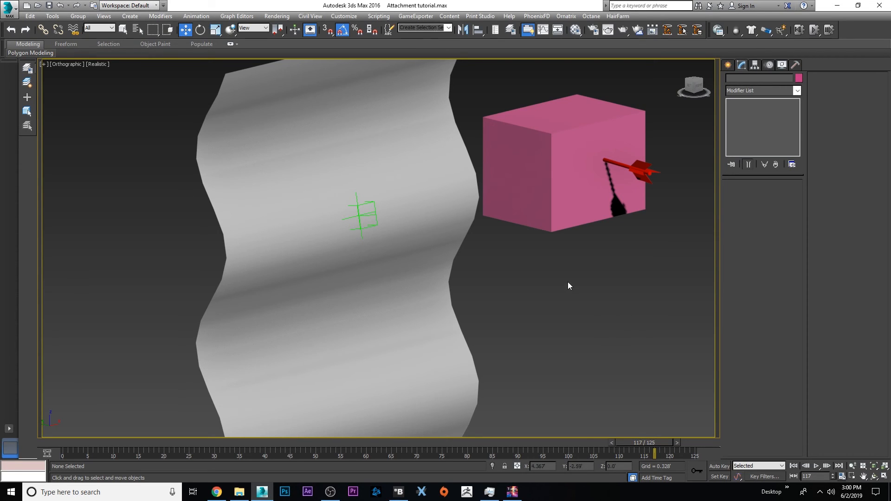
{"action": "mouse_move", "coordinate": [625, 270]}
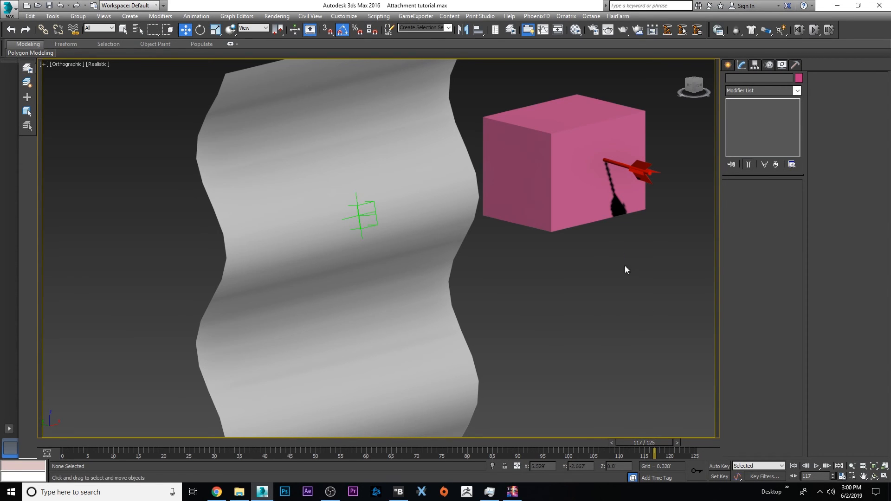